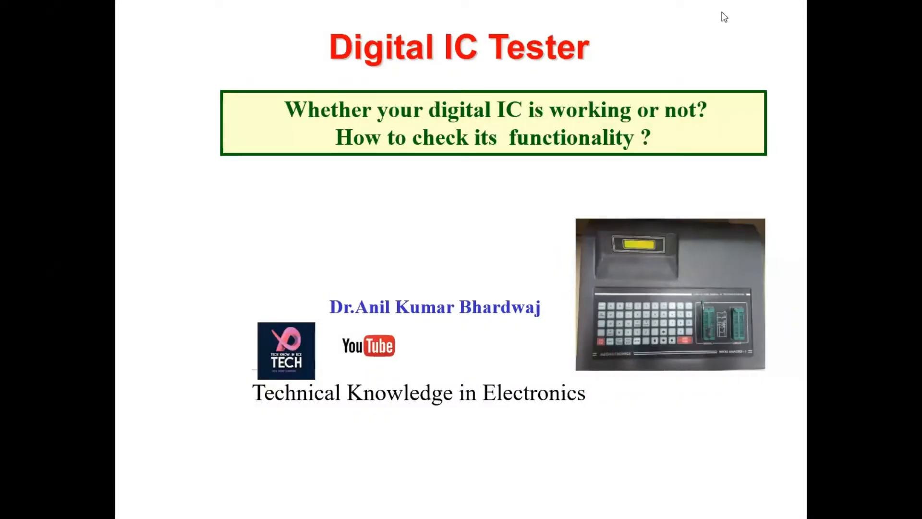
mouse_move(291, 70)
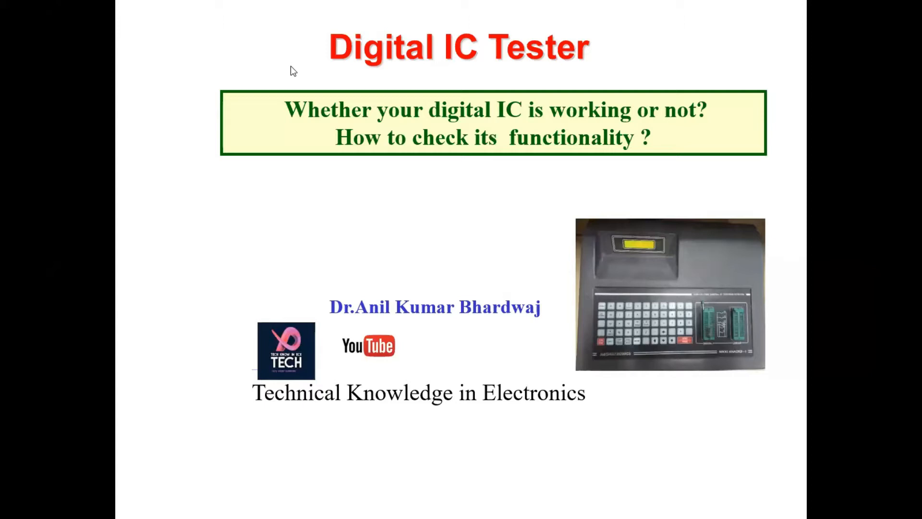
mouse_move(327, 92)
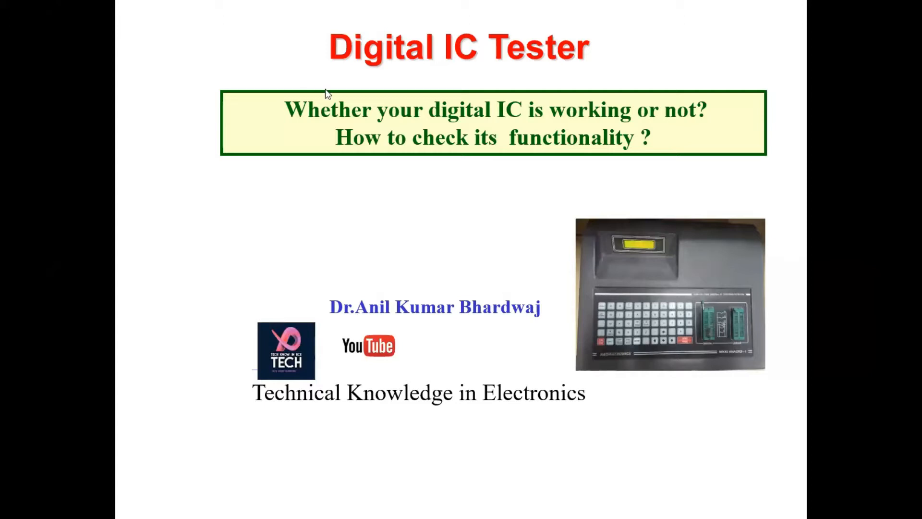
mouse_move(470, 227)
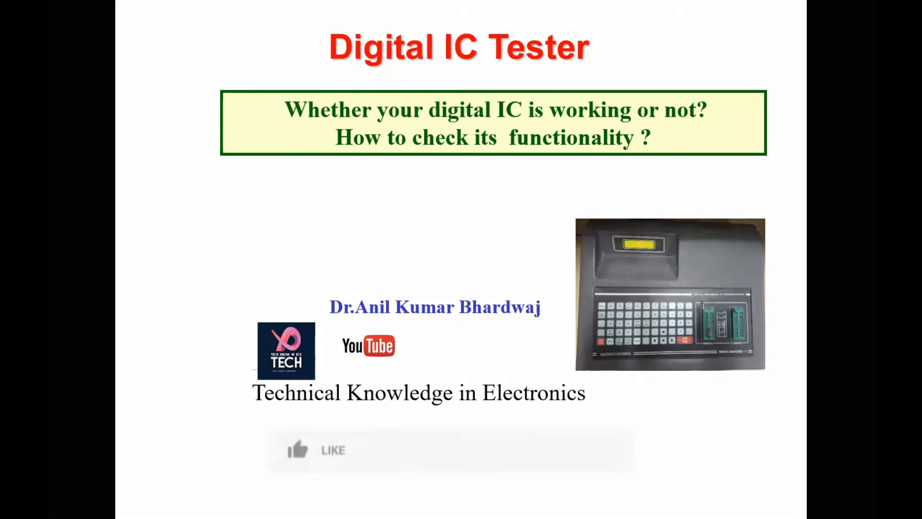
Advance the slideshow to show the tester annotations and the display and IC socket close-ups.
left_click(300, 449)
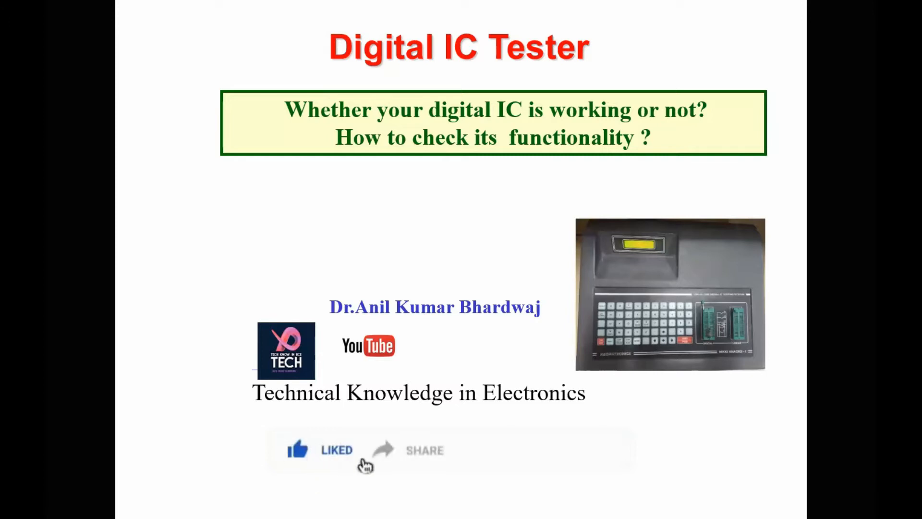
left_click(517, 450)
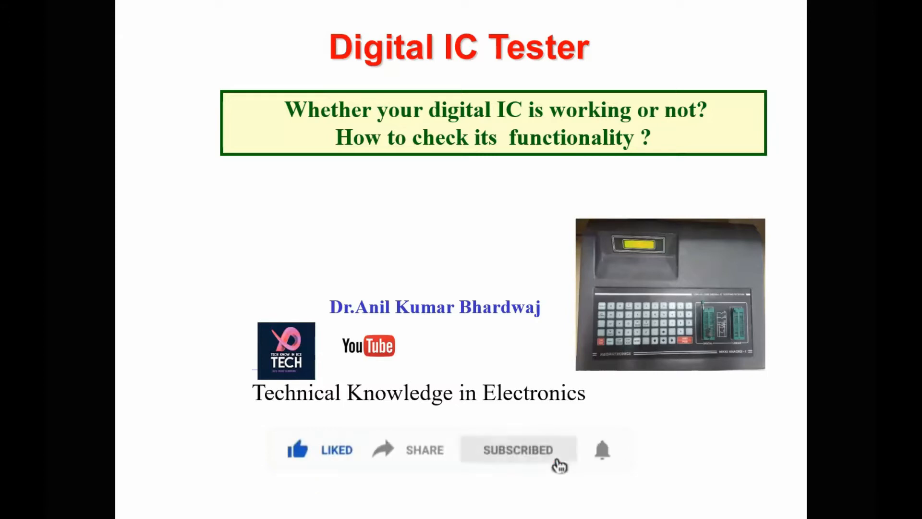
mouse_move(611, 464)
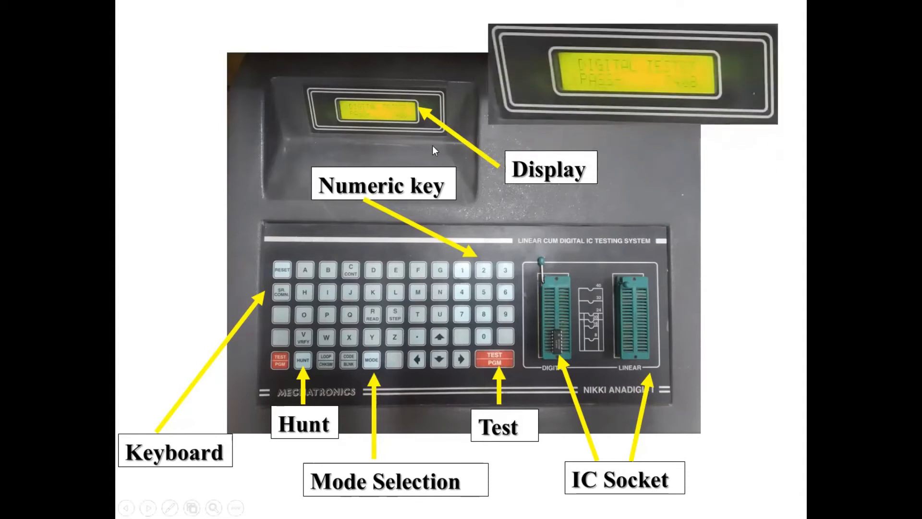
mouse_move(662, 83)
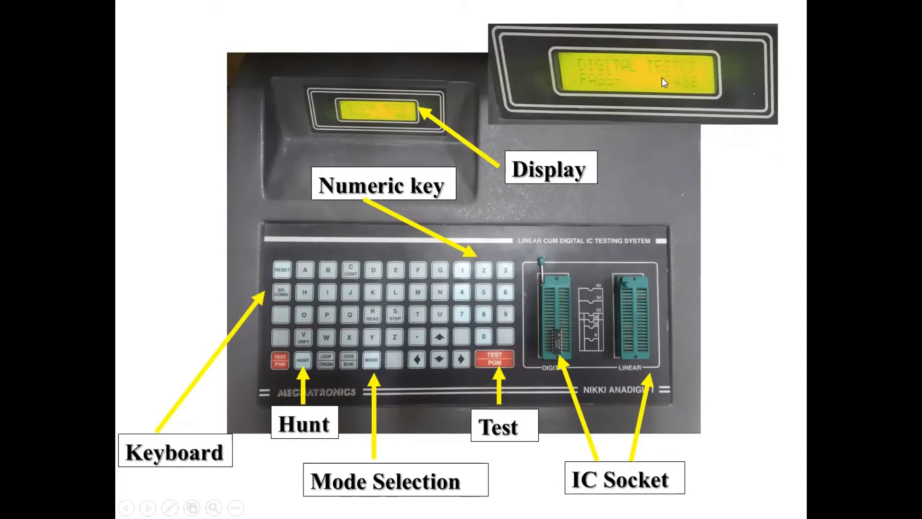
mouse_move(644, 77)
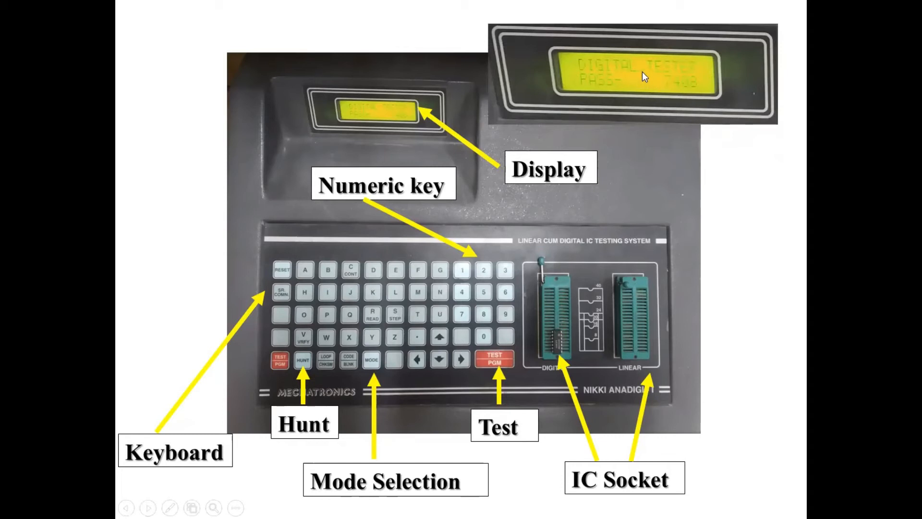
mouse_move(699, 94)
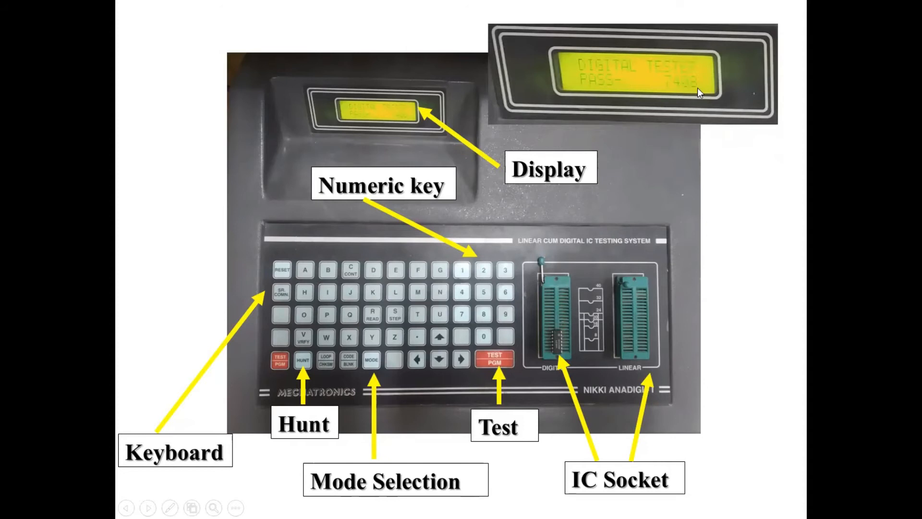
mouse_move(561, 346)
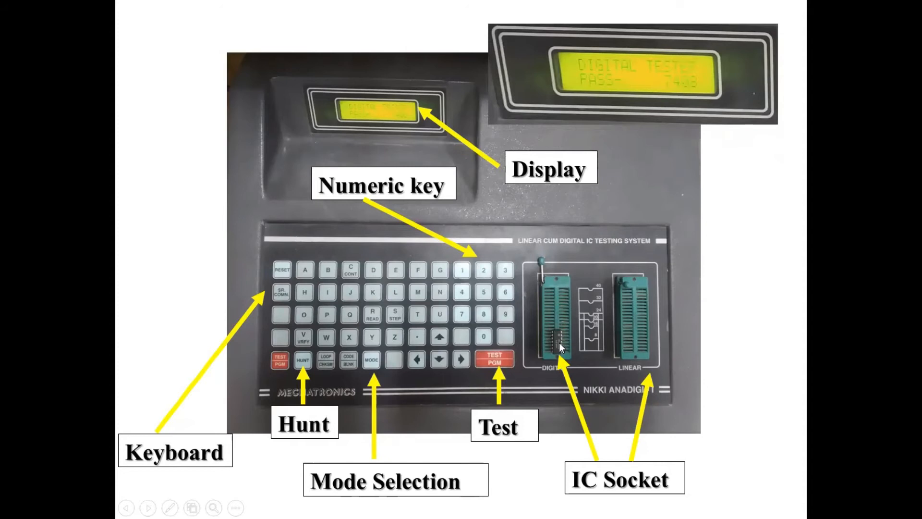
mouse_move(609, 54)
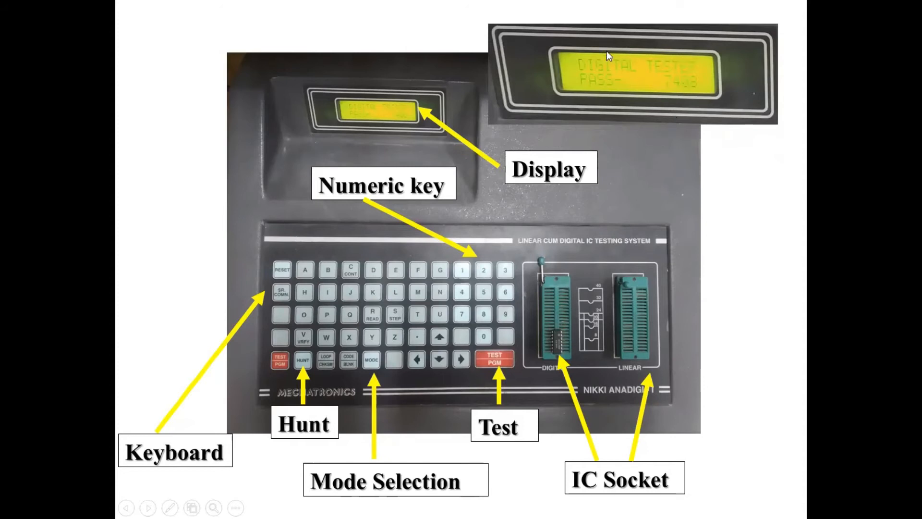
mouse_move(587, 90)
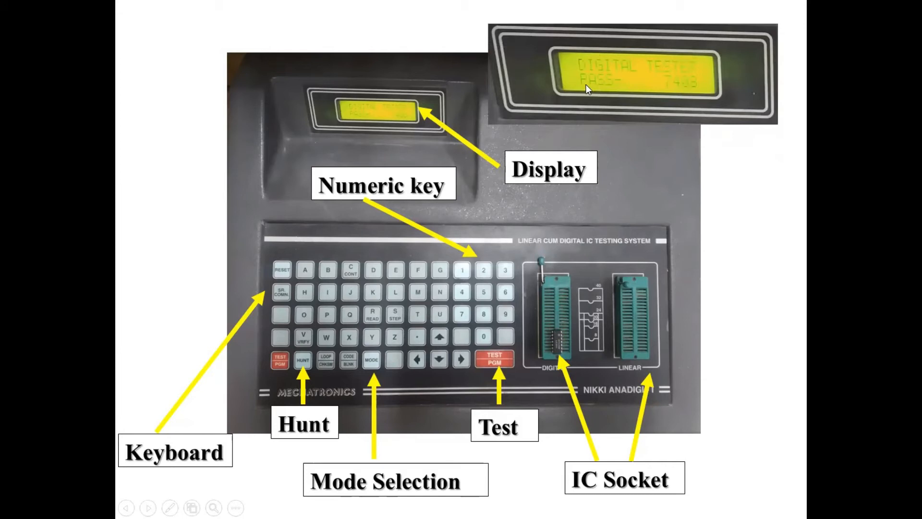
mouse_move(699, 92)
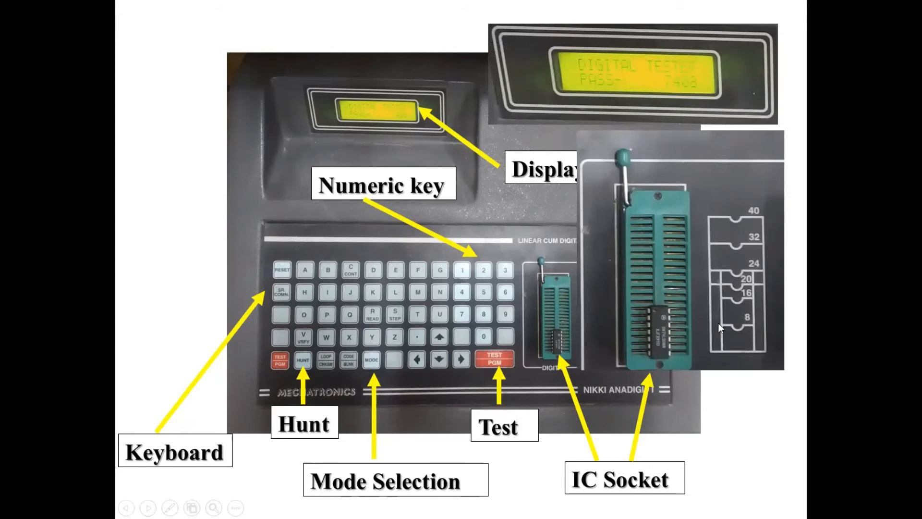
mouse_move(692, 297)
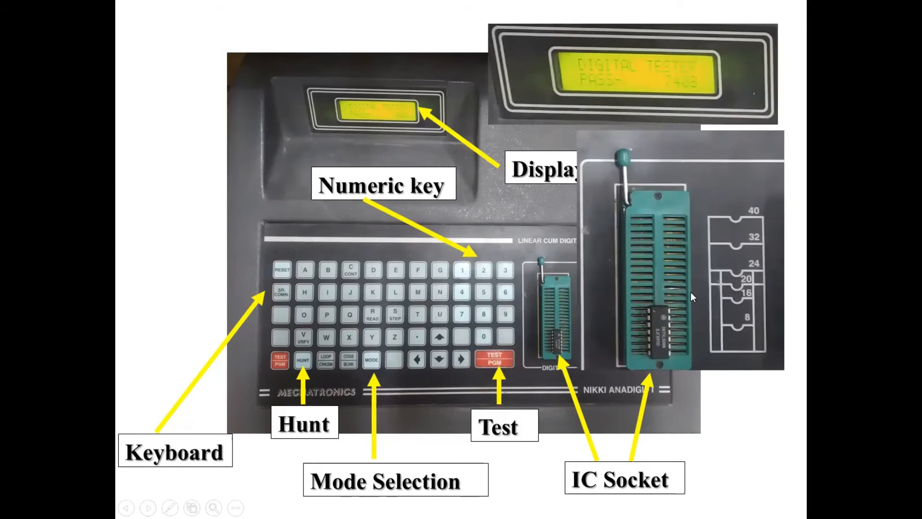
mouse_move(705, 228)
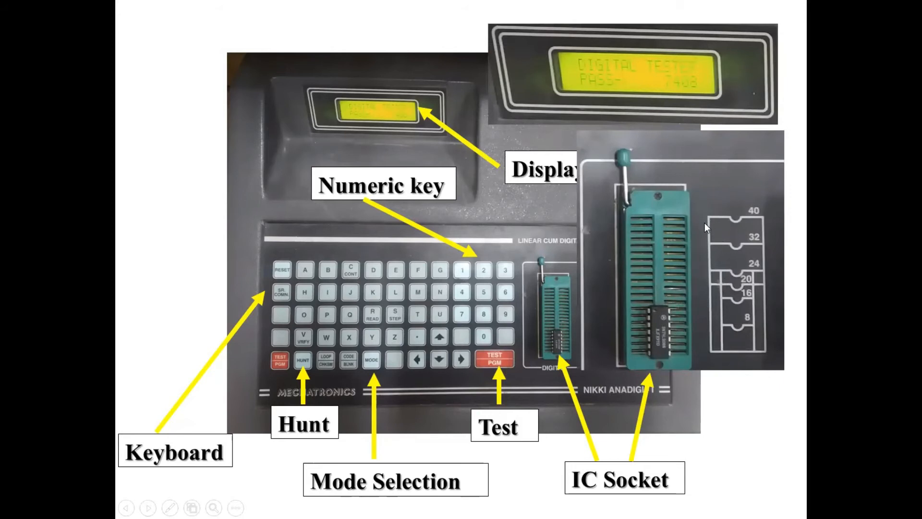
mouse_move(711, 369)
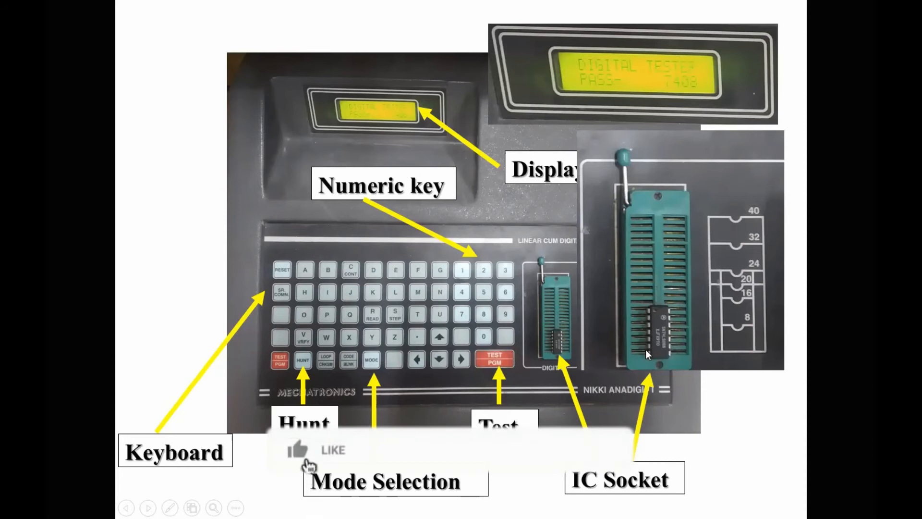
Advance to bring up the like, share and subscribe banner over the tester slide.
left_click(299, 451)
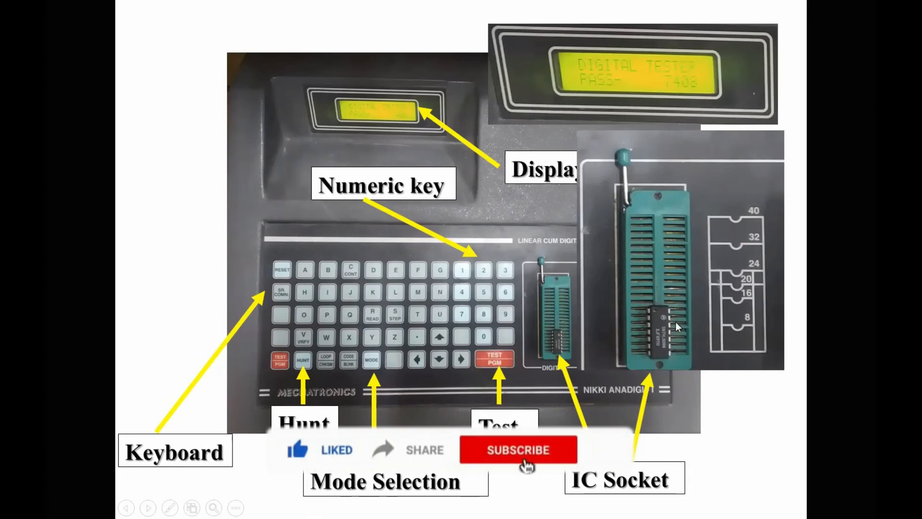
left_click(518, 451)
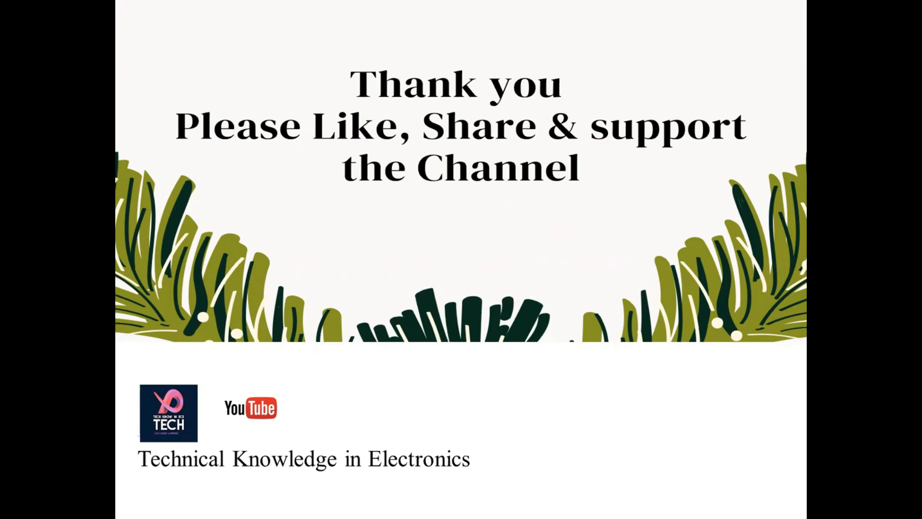
mouse_move(548, 59)
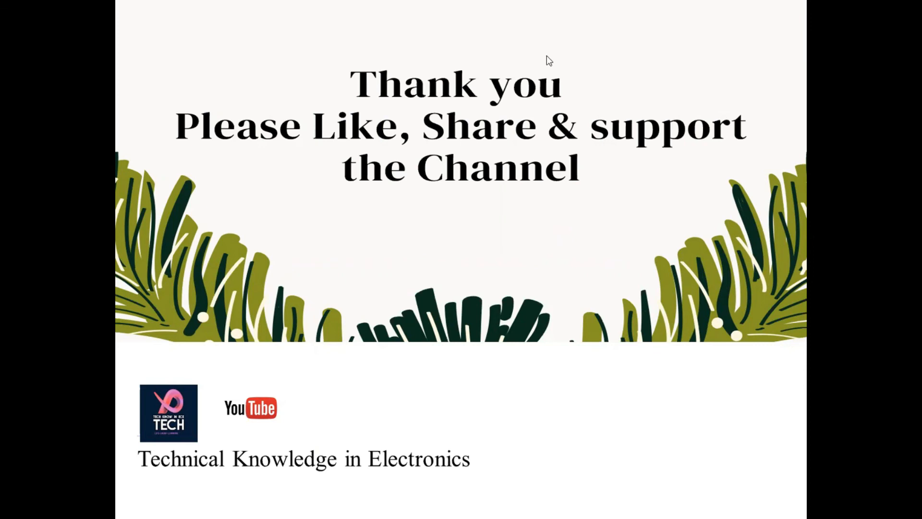